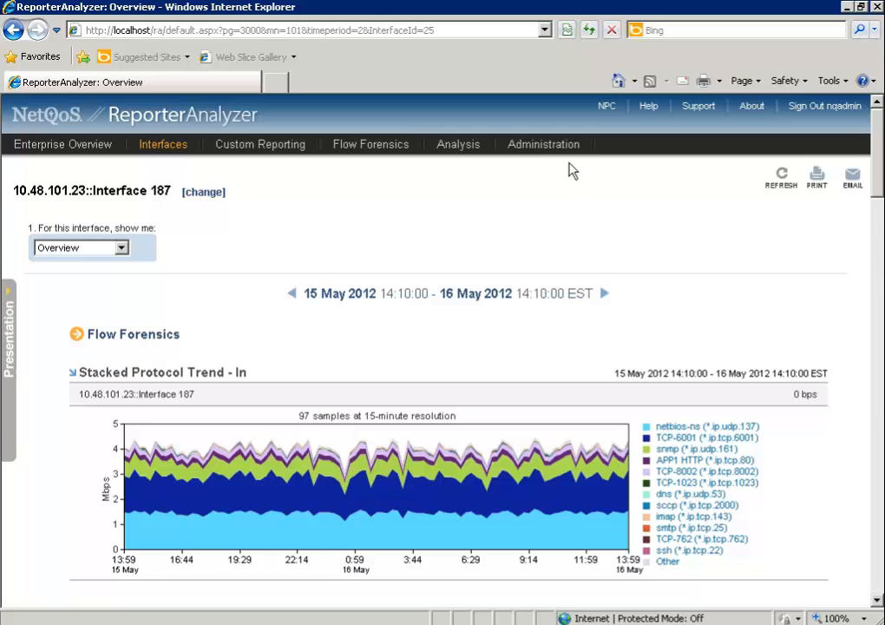
mouse_move(565, 156)
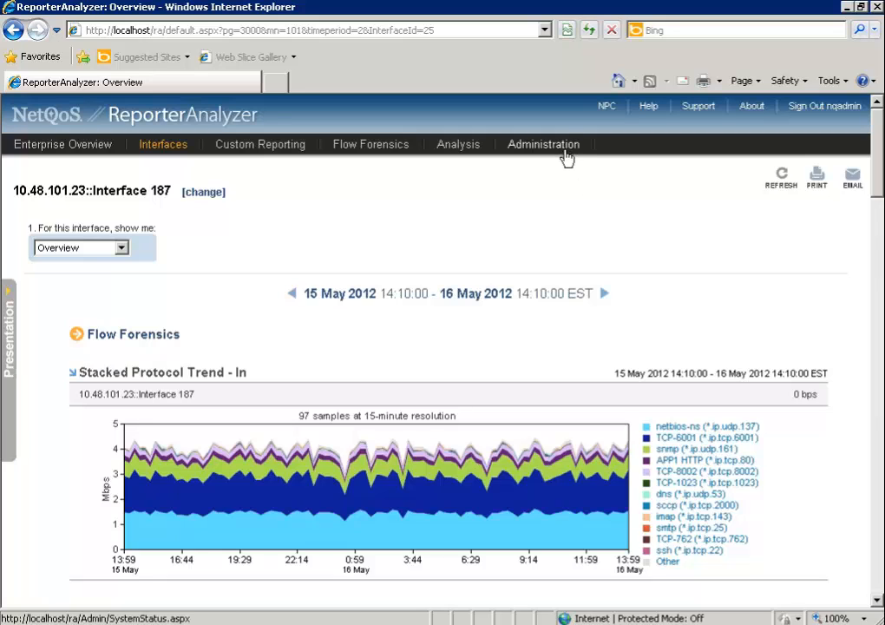
Switch from the Interface 187 overview to the Administration System Status page
left_click(544, 144)
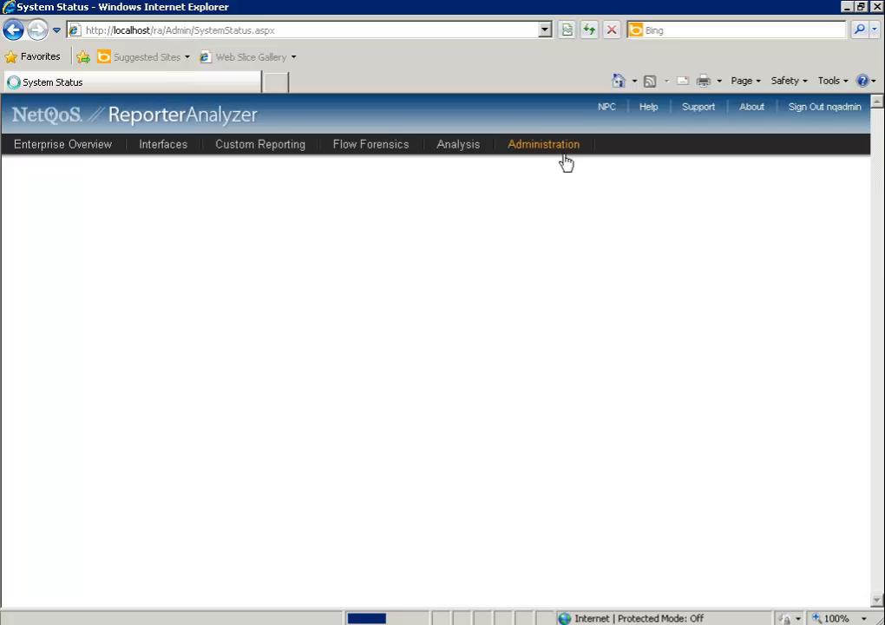
left_click(543, 144)
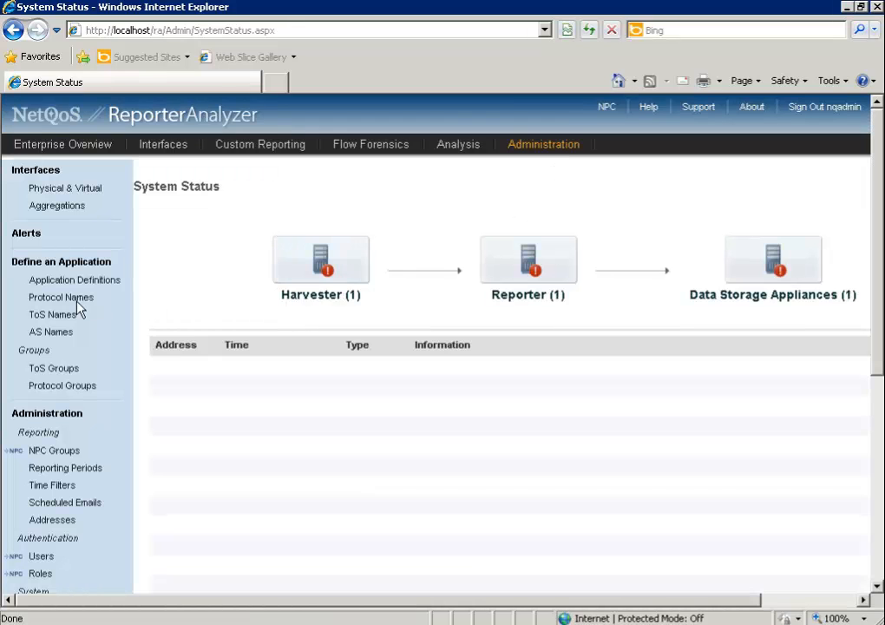
mouse_move(68, 298)
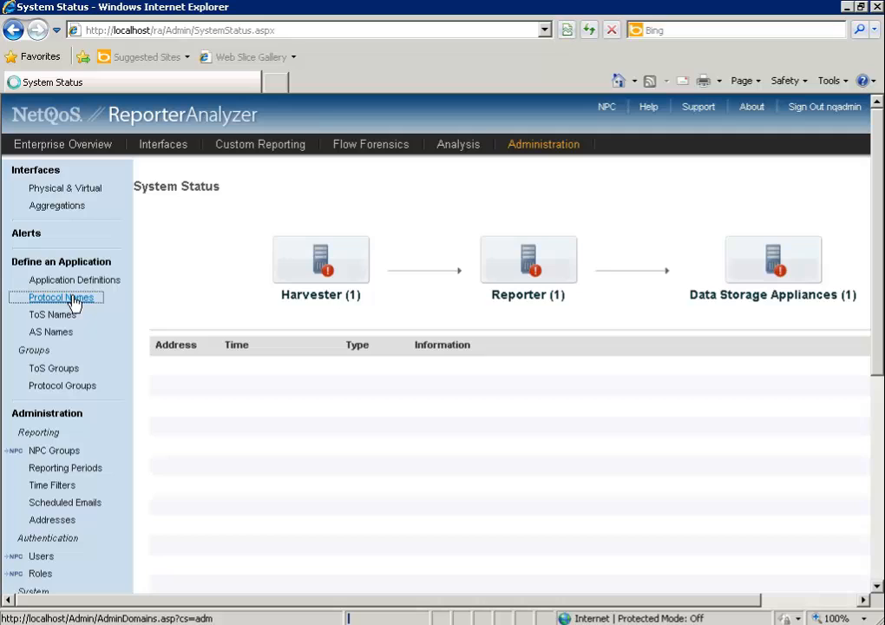
Go to Protocol Names under Define an Application to reach Protocol Configuration
left_click(60, 296)
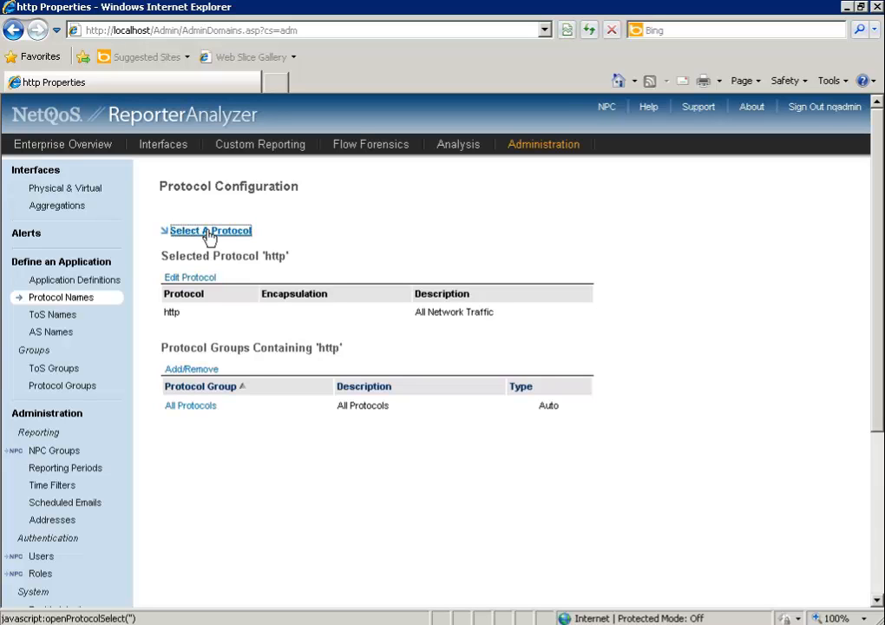
Show the Protocol Index selected by Port Number, limited to TCP Ports
left_click(210, 230)
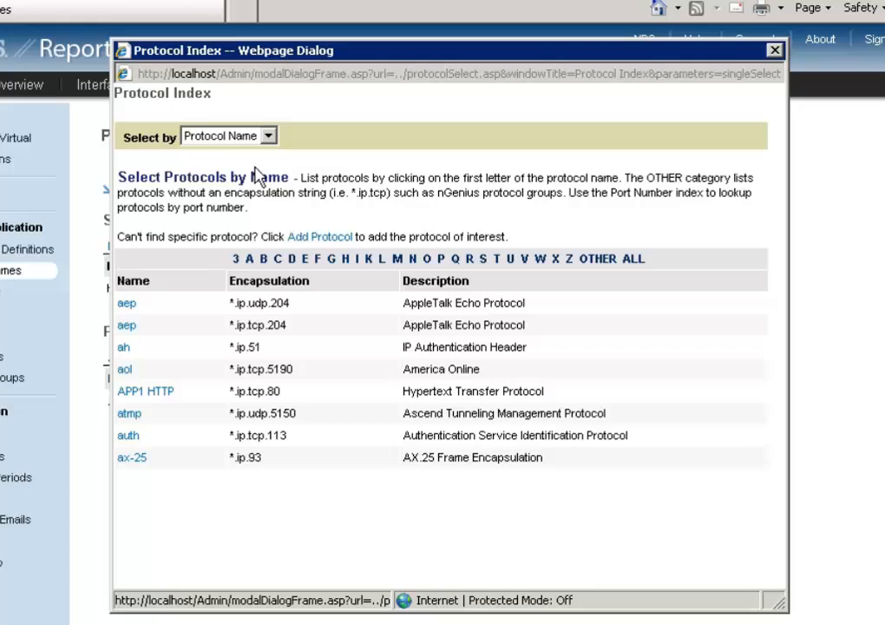
mouse_move(269, 145)
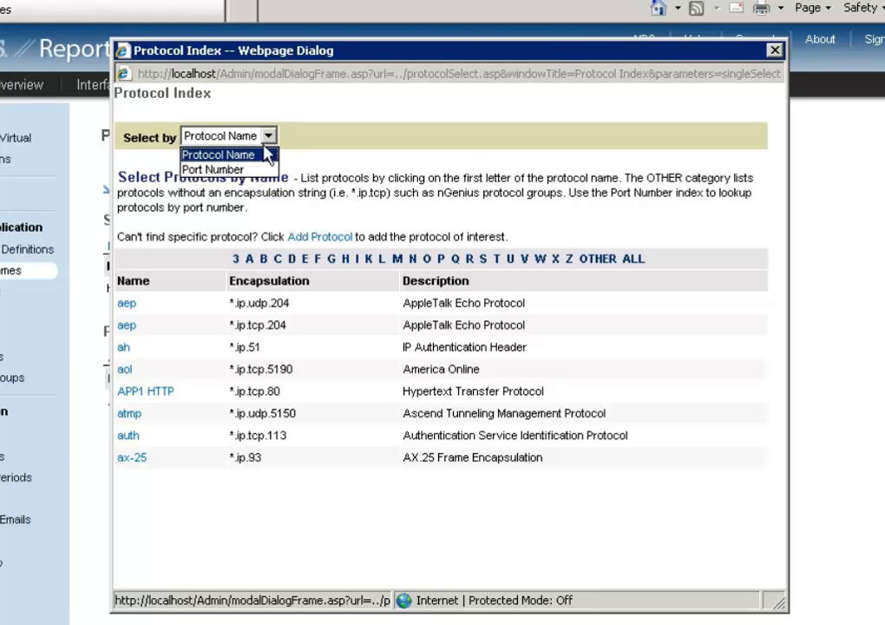
left_click(211, 169)
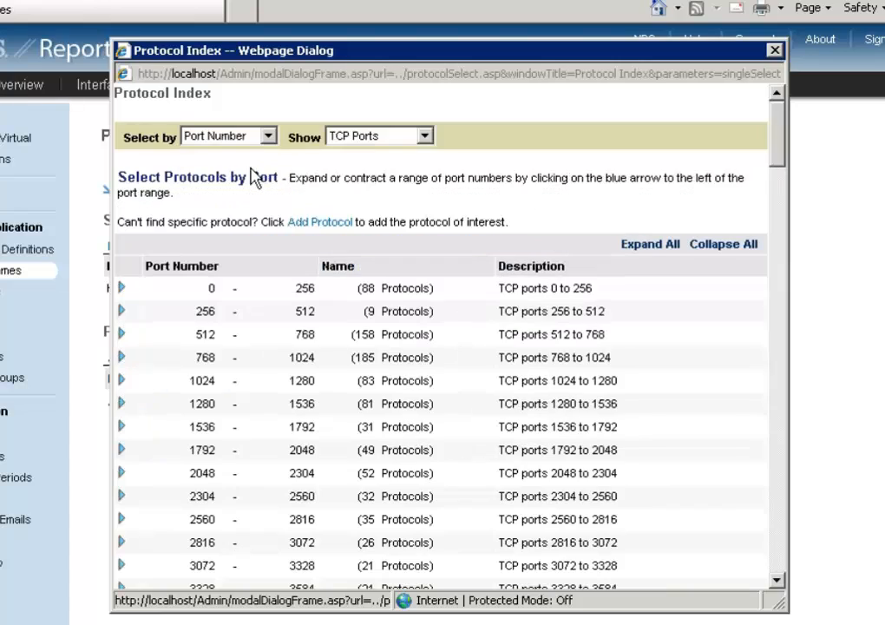
mouse_move(314, 419)
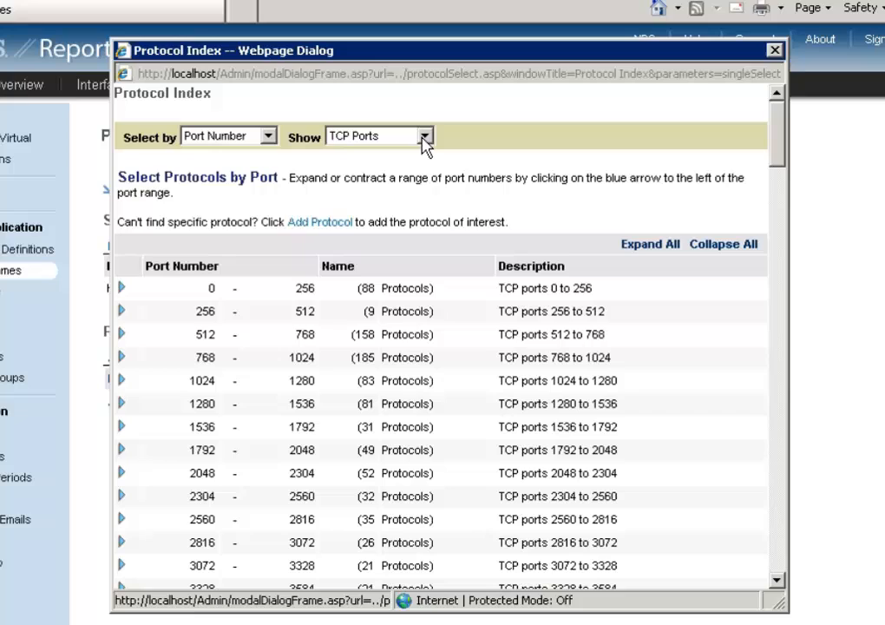
left_click(429, 135)
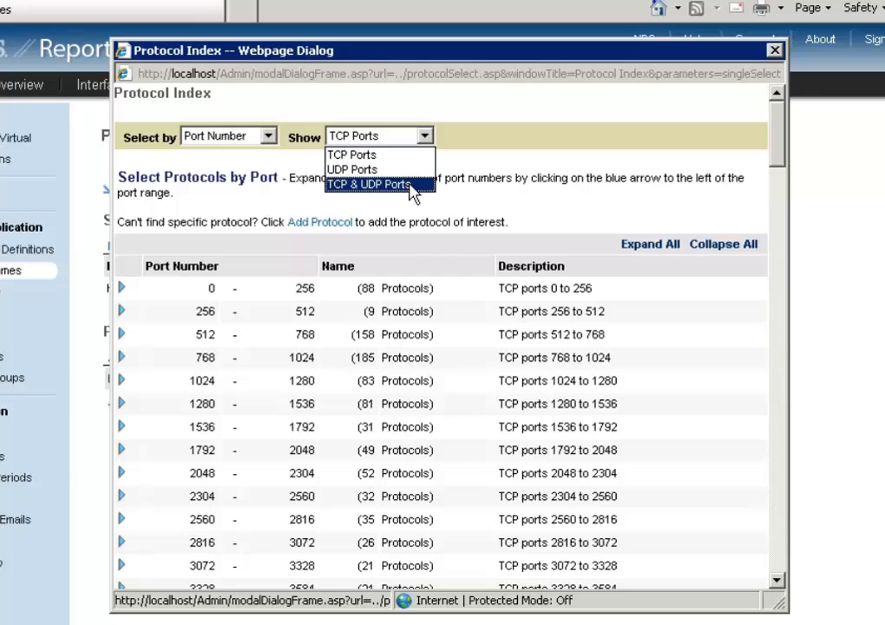
left_click(374, 153)
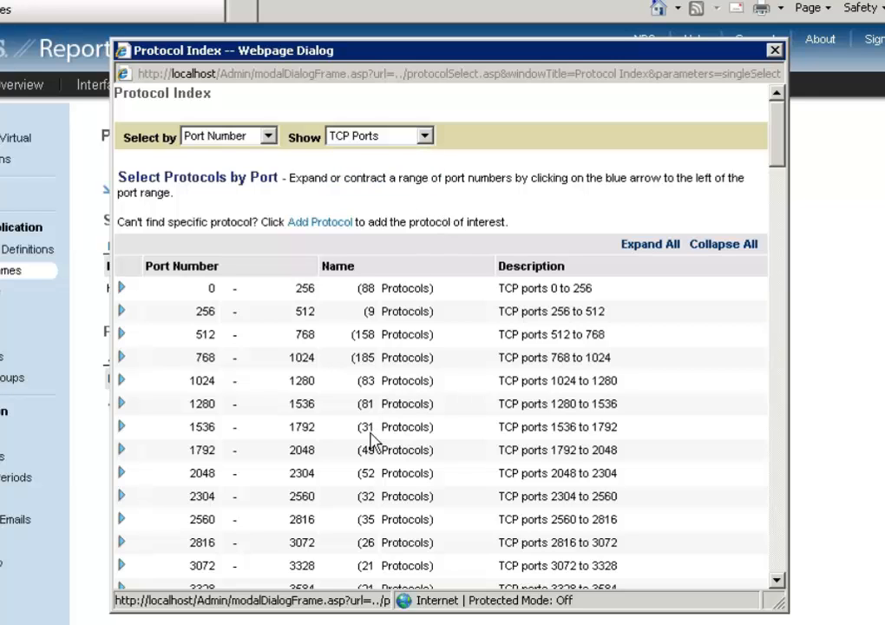
Select protocol TCP-6001 from the 5888–6144 port range
scroll("down", 3)
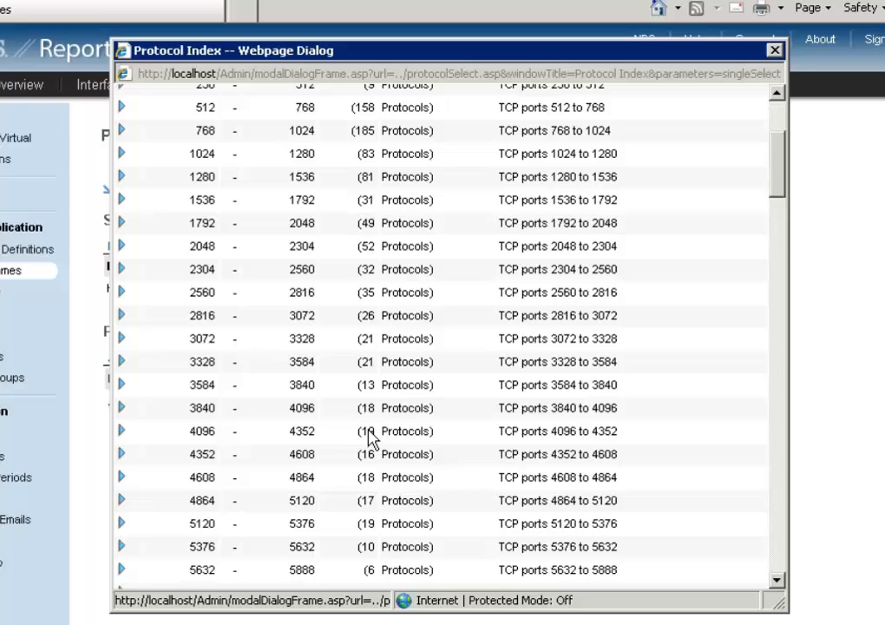
scroll("down", 3)
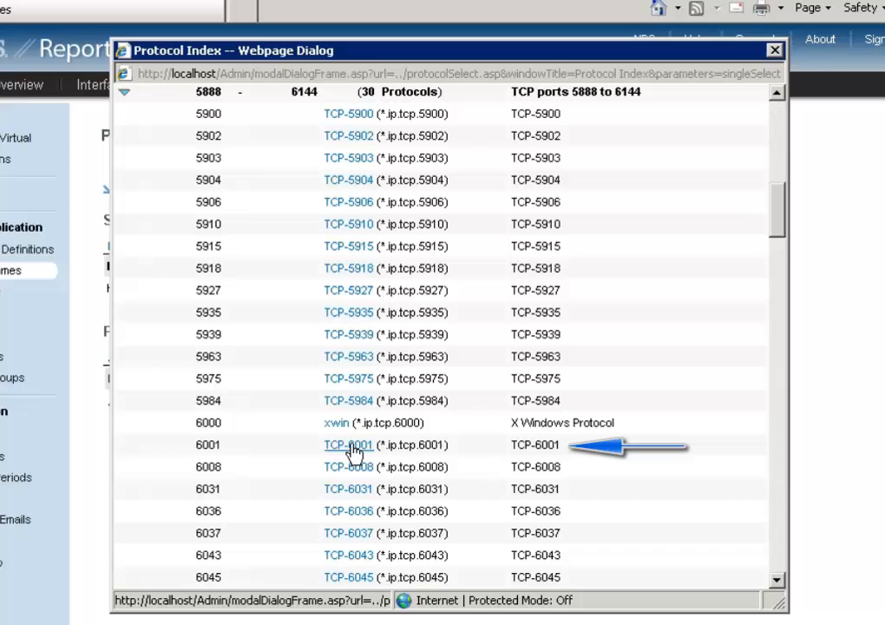
mouse_move(351, 453)
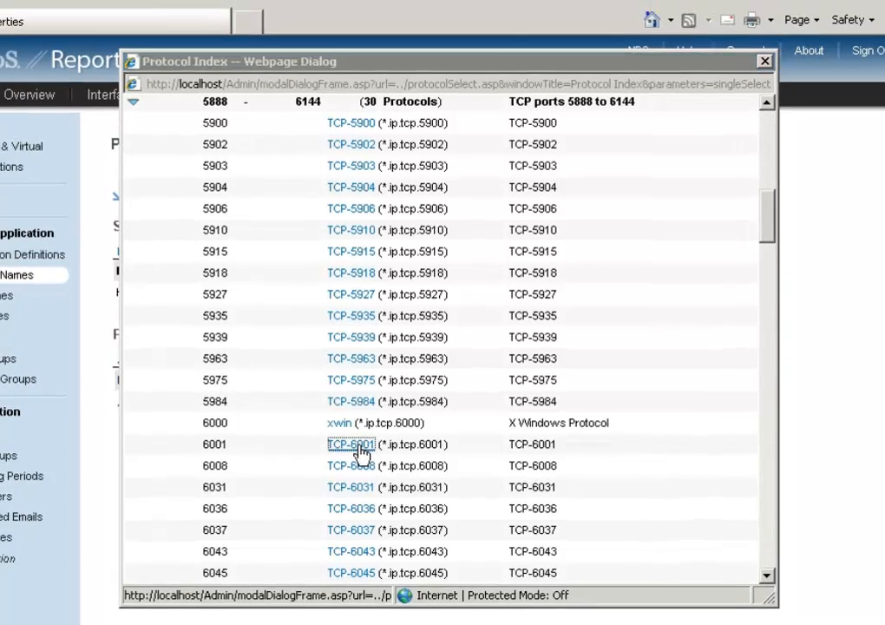
left_click(350, 444)
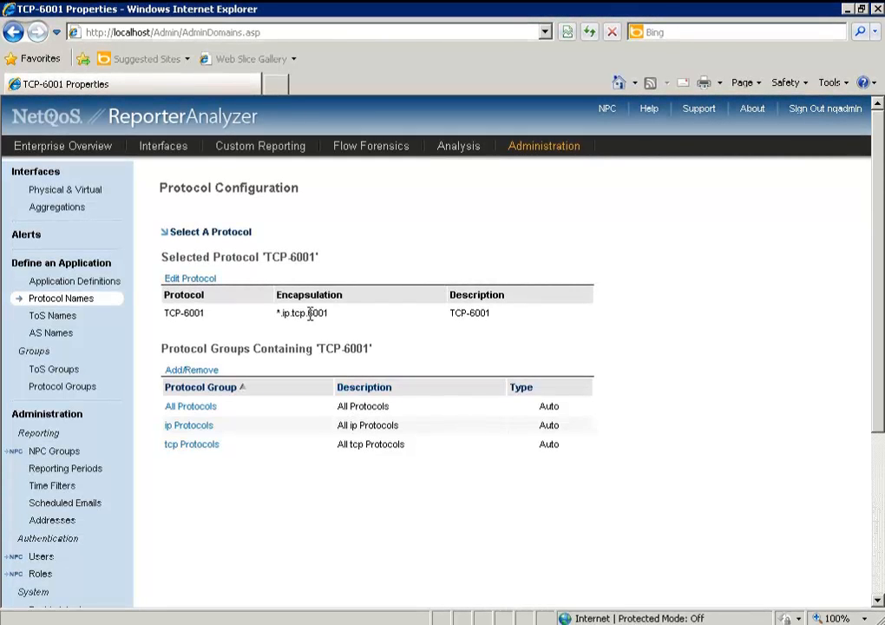
mouse_move(250, 303)
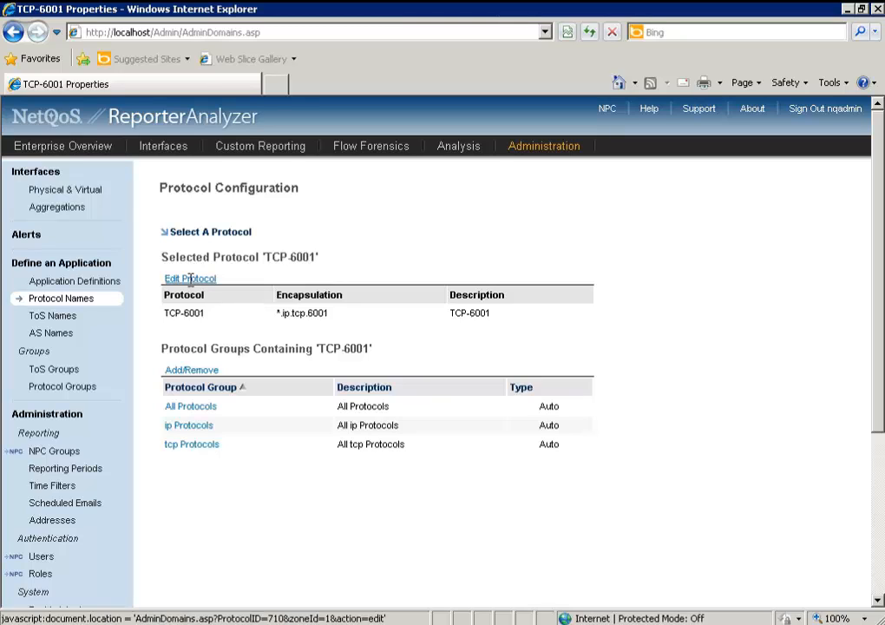
Change TCP-6001's protocol name to 'X Window' and submit it
left_click(190, 278)
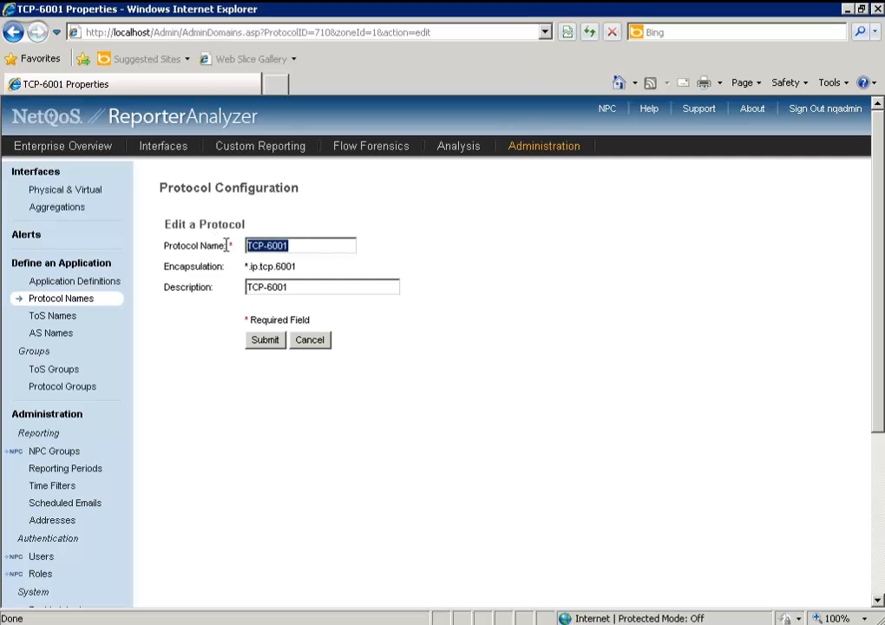
mouse_move(432, 311)
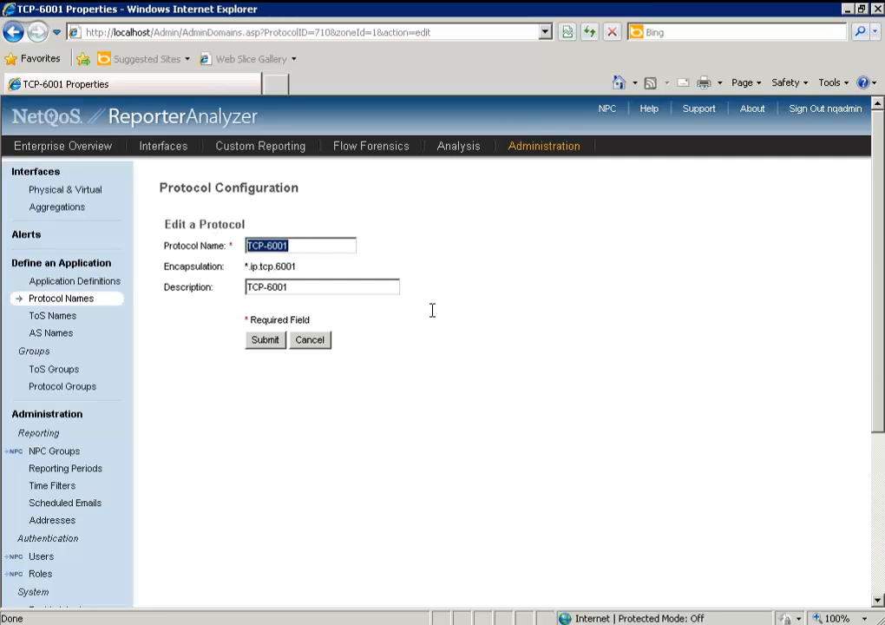
type("X Window")
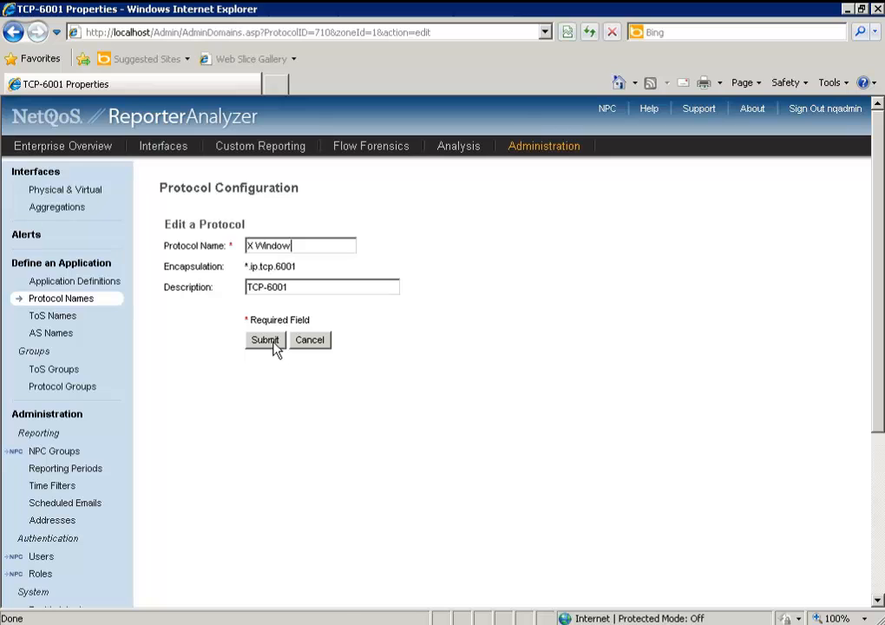
left_click(265, 340)
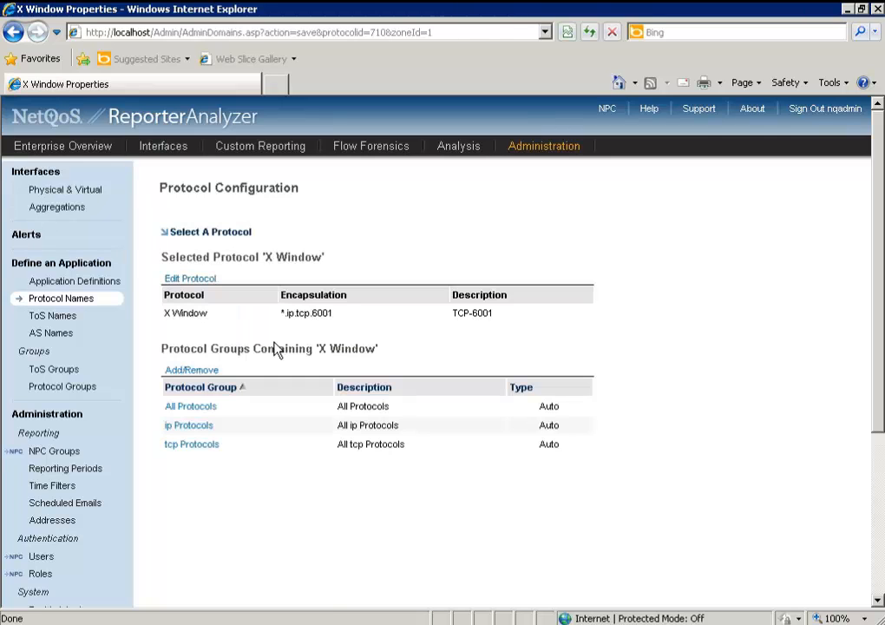
left_click(164, 145)
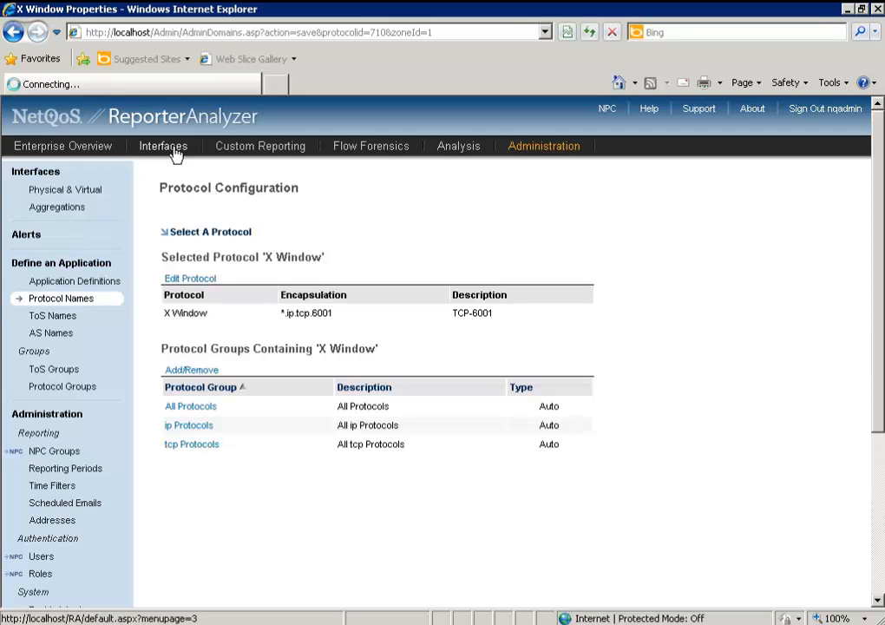
From the Interface Index, expand router 10.48.101.23 and show the Interface 187 overview
left_click(163, 145)
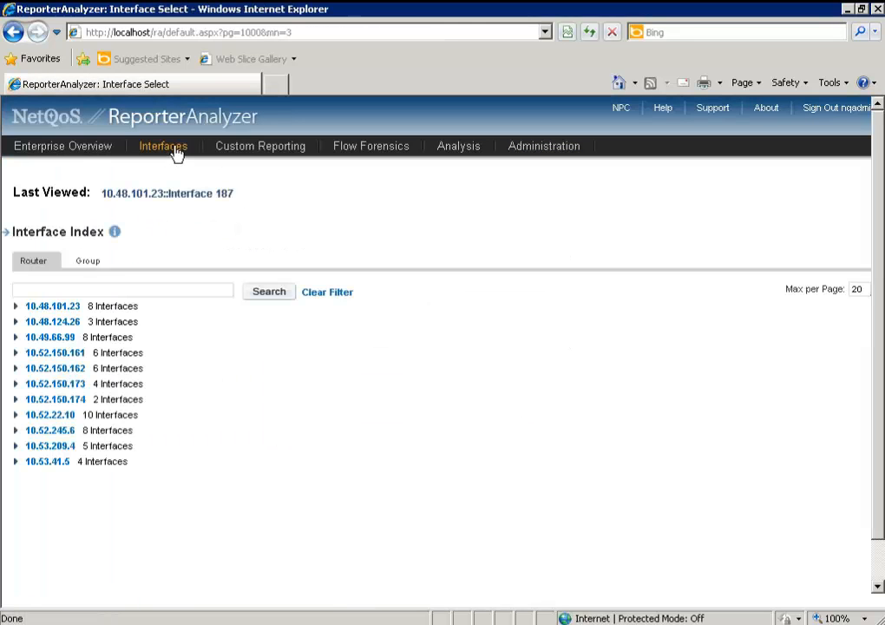
mouse_move(63, 309)
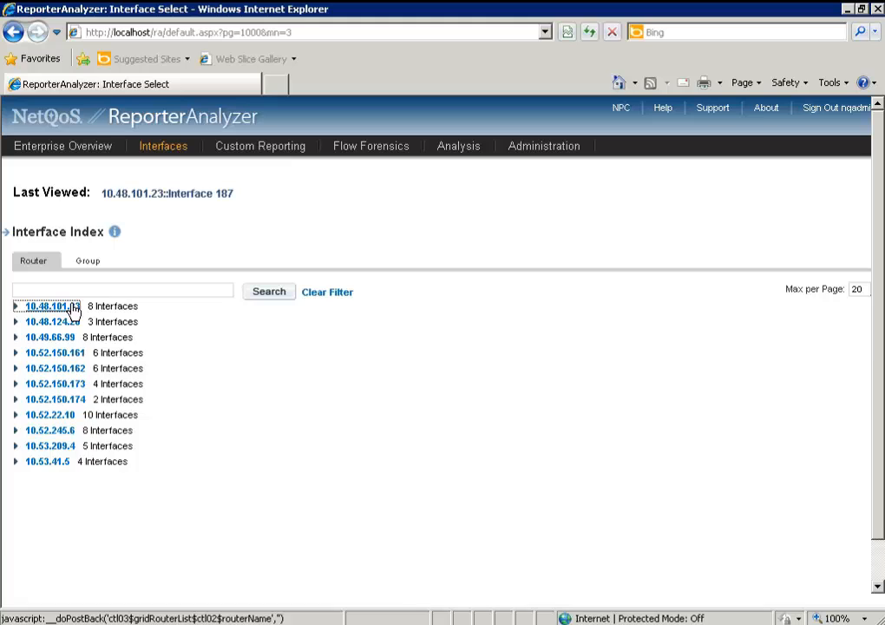
left_click(50, 306)
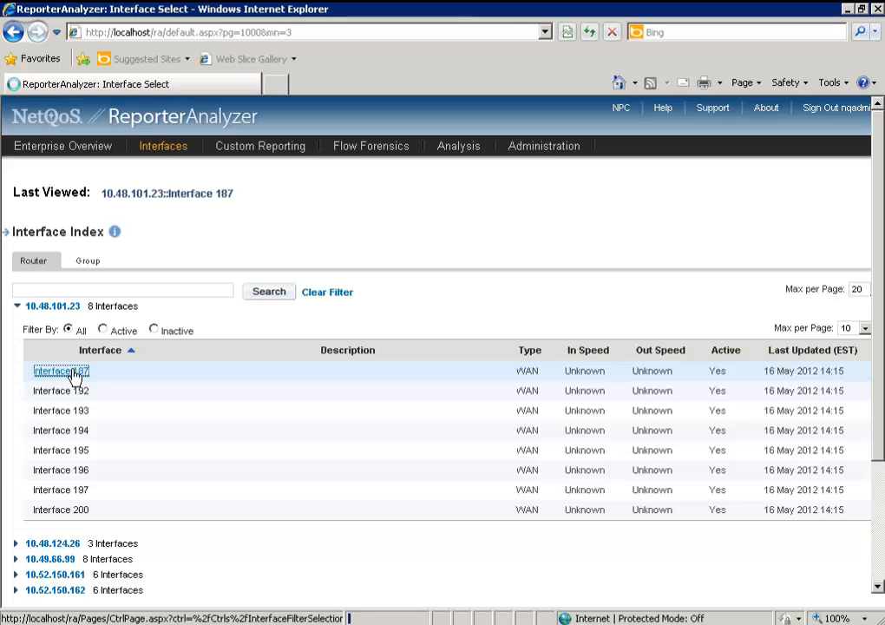
left_click(58, 372)
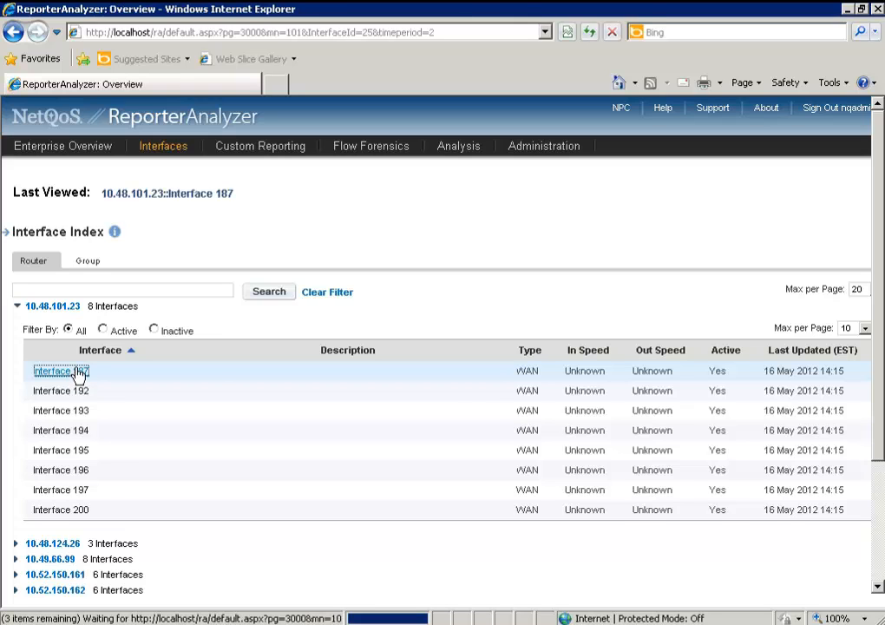
left_click(60, 371)
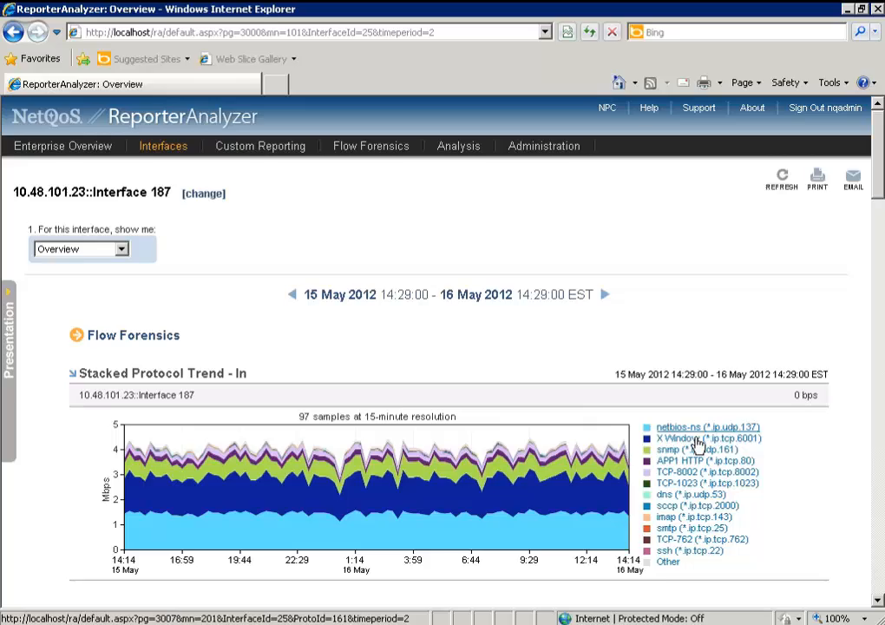